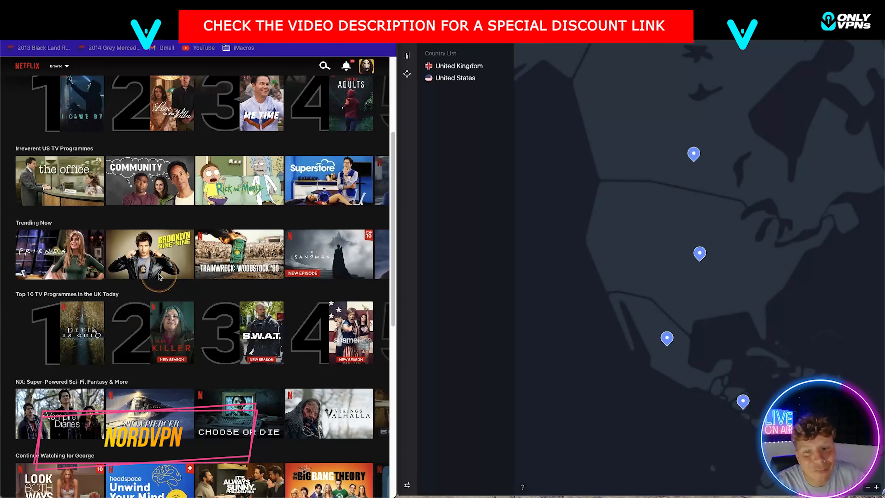
# Search Netflix for Sing 2 and show its related titles such as Sea Beast and Vivo.
pyautogui.scroll(-3)
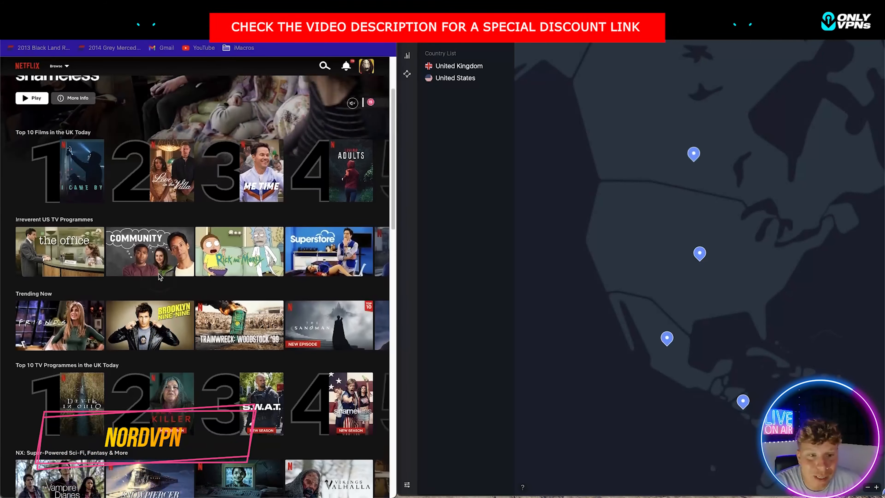
pyautogui.scroll(-3)
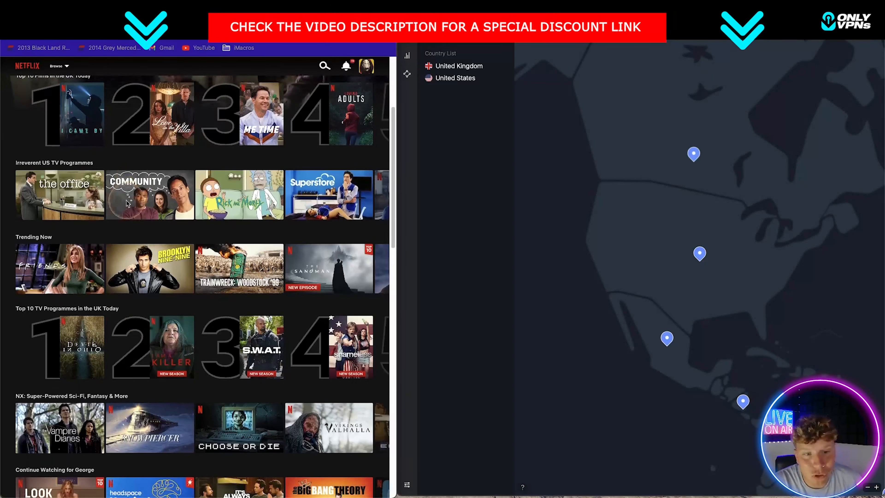
pyautogui.click(325, 66)
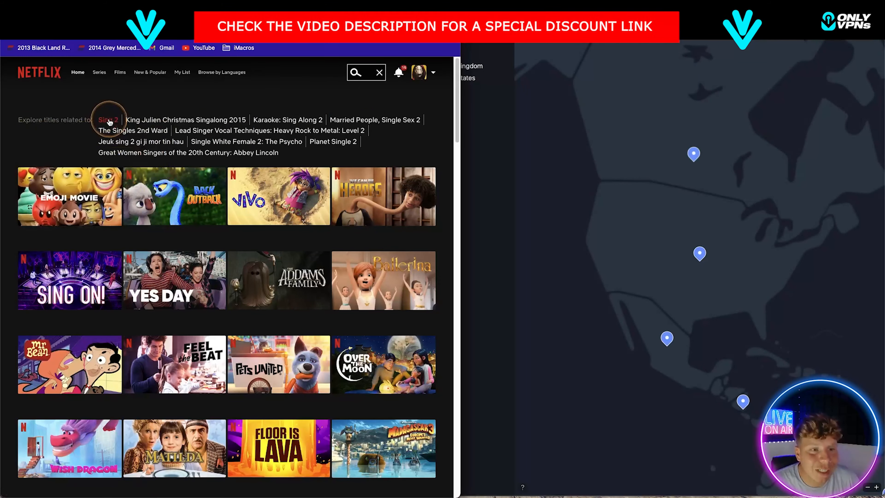
pyautogui.click(108, 119)
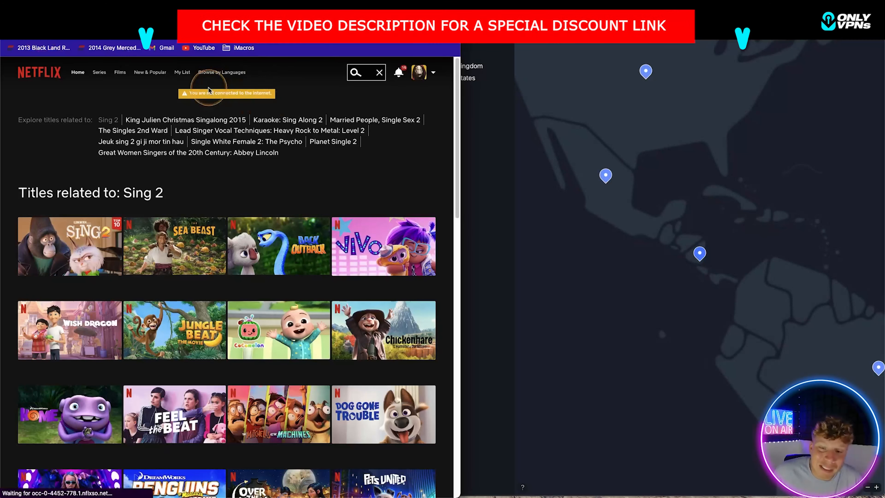
pyautogui.moveTo(551, 123)
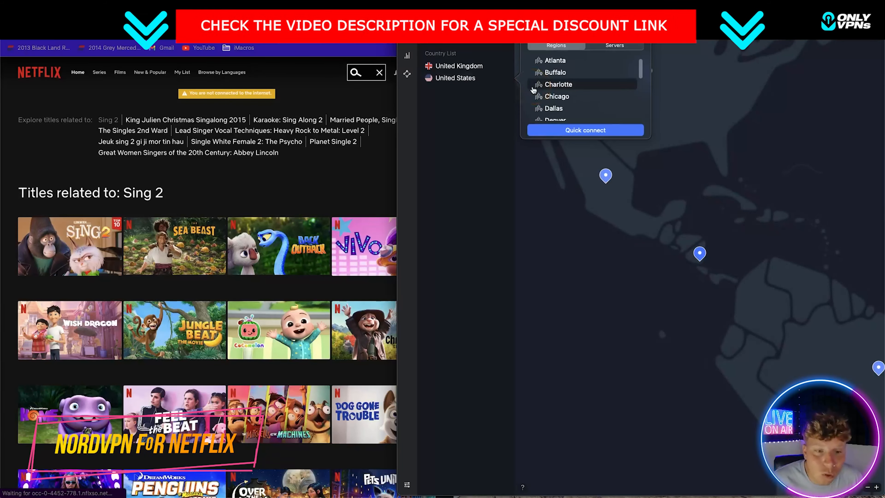
# Connect to the New York server, then list the United Kingdom city servers.
pyautogui.scroll(-3)
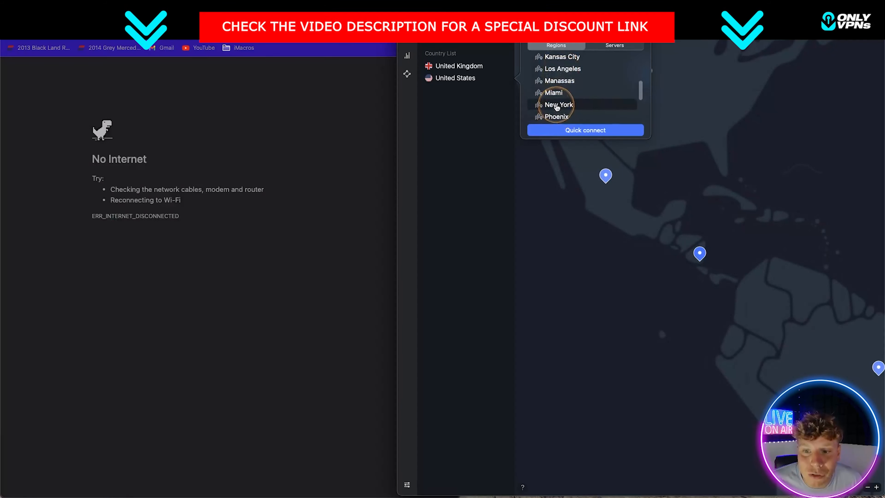
pyautogui.click(586, 130)
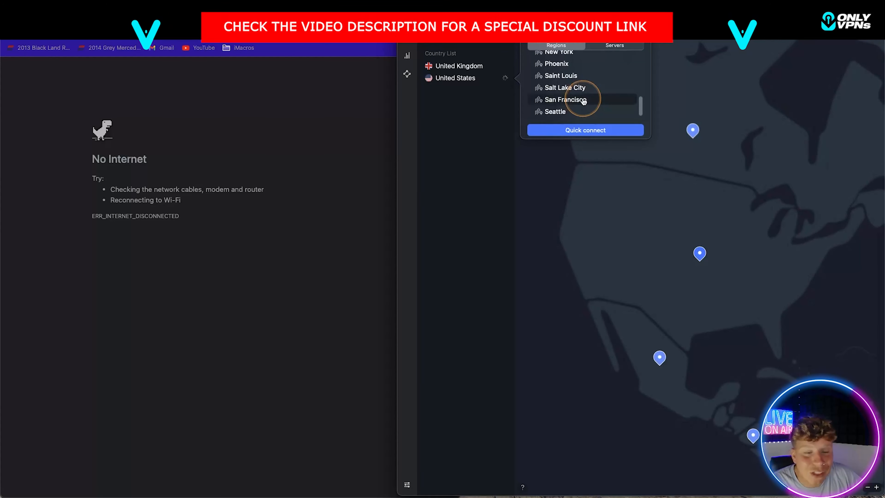
pyautogui.moveTo(328, 139)
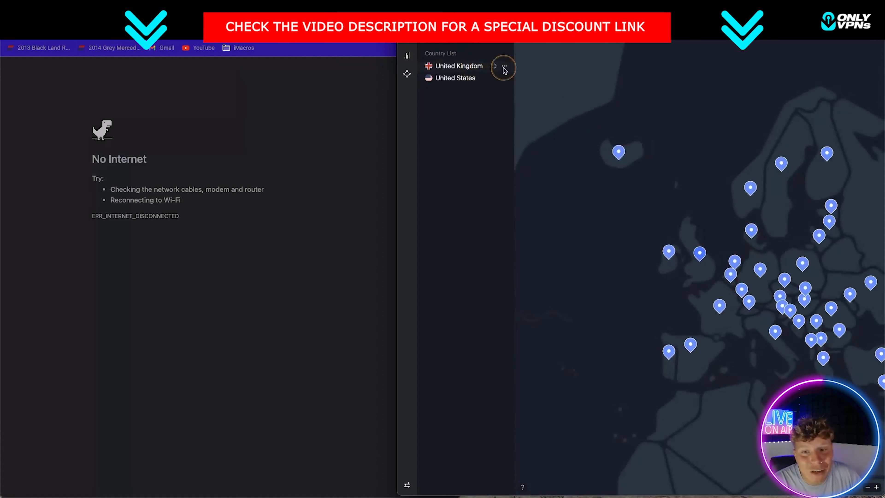
pyautogui.click(460, 65)
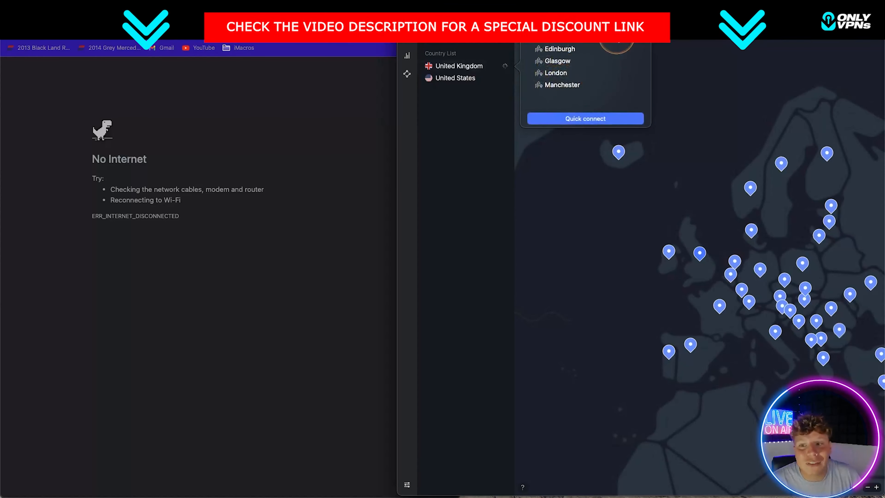